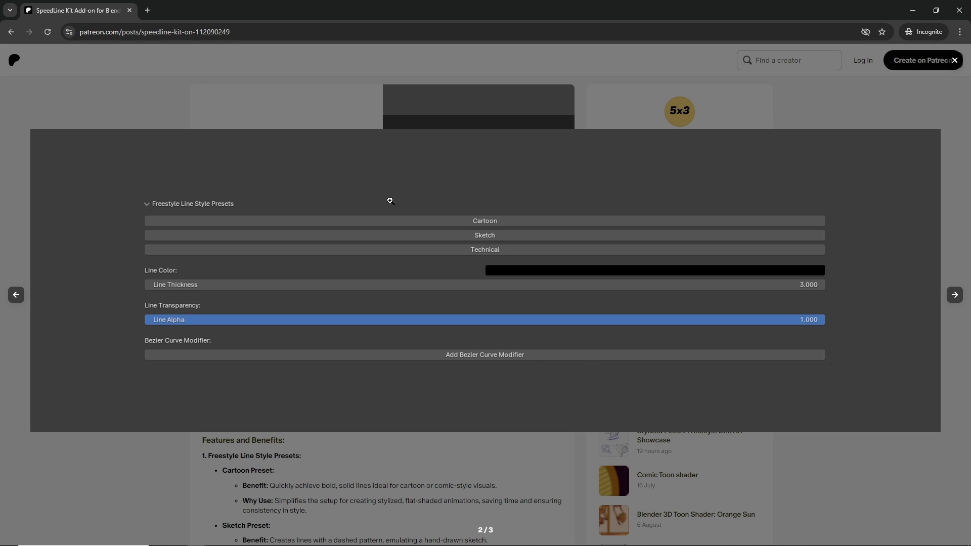
{"action": "mouse_move", "coordinate": [685, 268]}
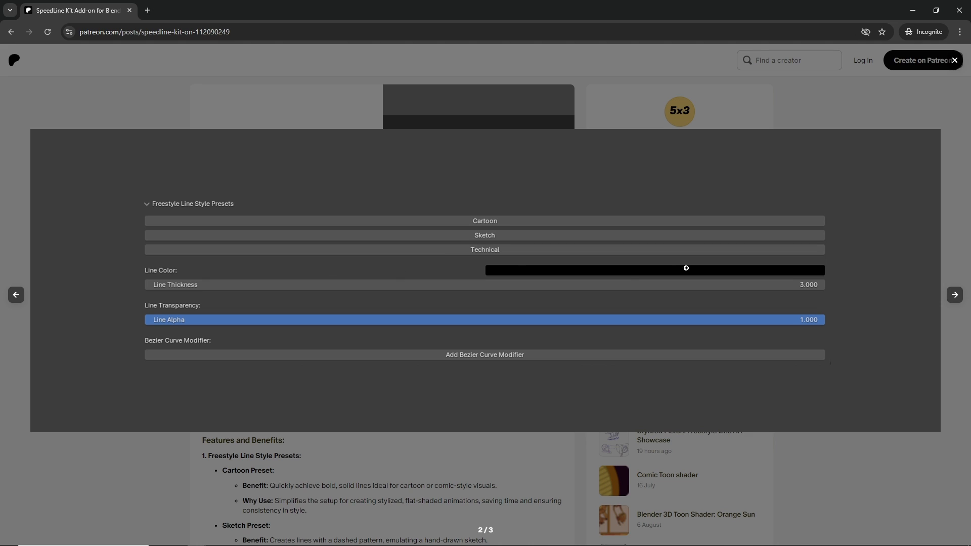
{"action": "mouse_move", "coordinate": [176, 370]}
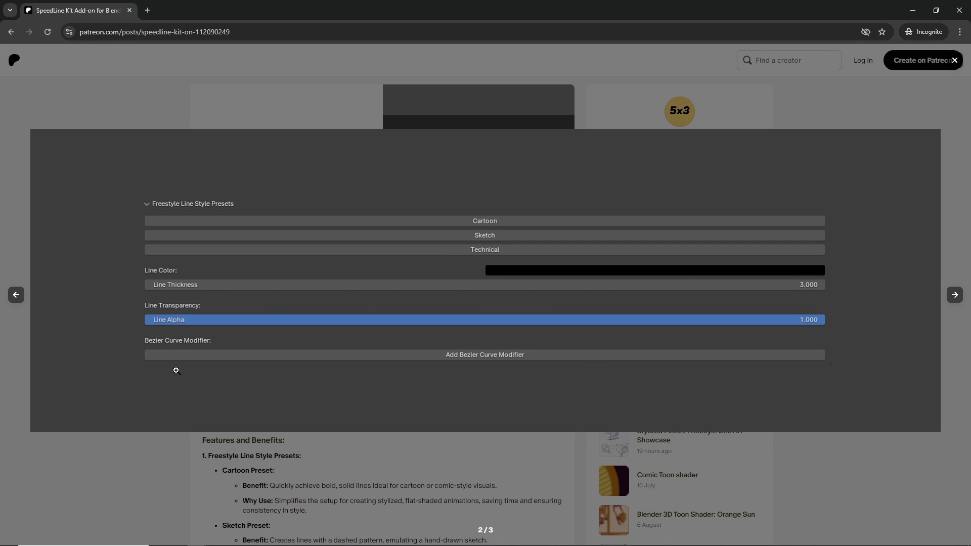
{"action": "mouse_move", "coordinate": [548, 355]}
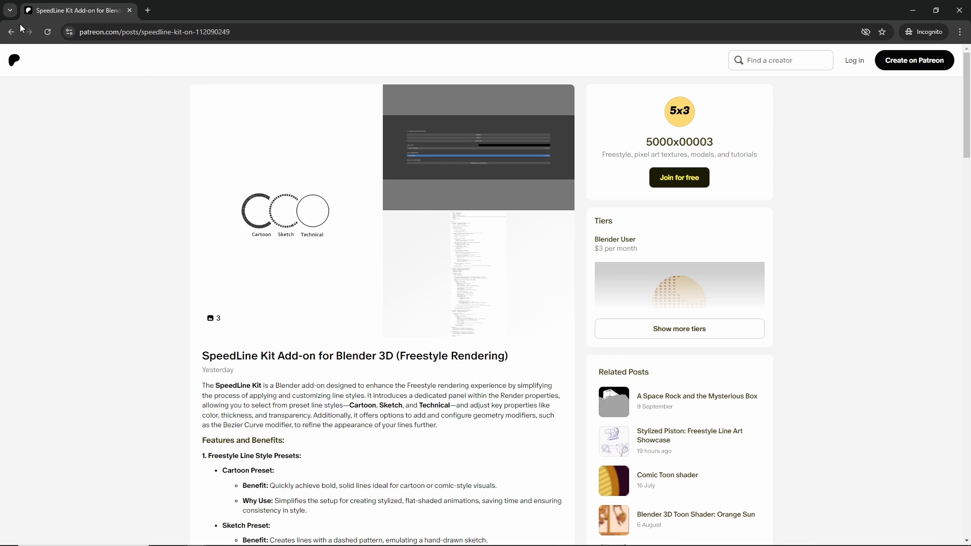
- Install SpeedLine Kit.py, enable Render: SpeedLine Kit and close Preferences
{"action": "scroll", "scroll_direction": "down", "scroll_amount": 3}
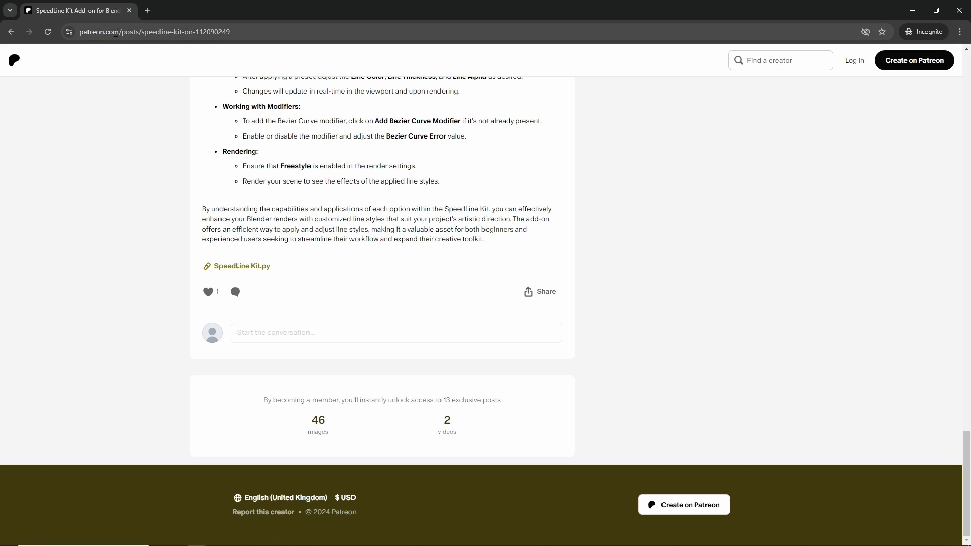
{"action": "mouse_move", "coordinate": [336, 164]}
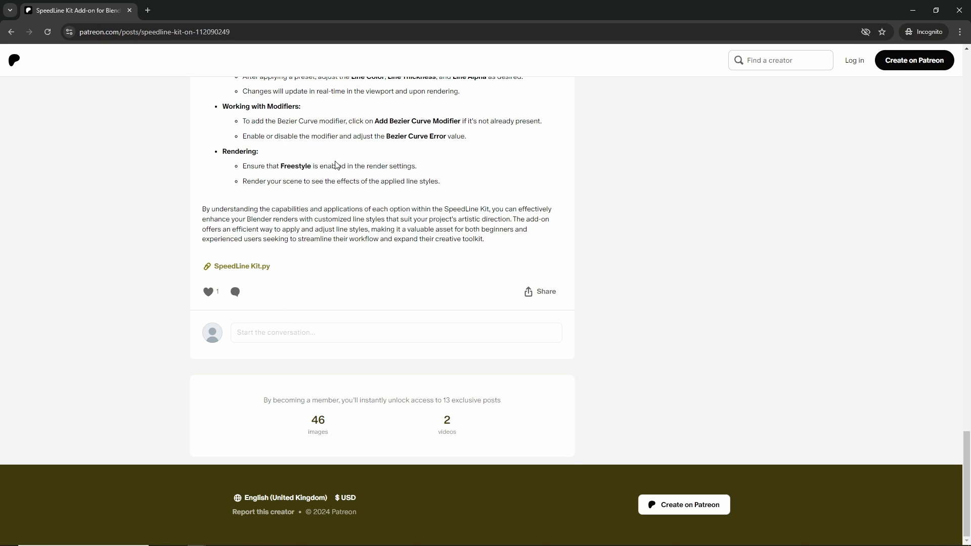
{"action": "left_click", "coordinate": [242, 266]}
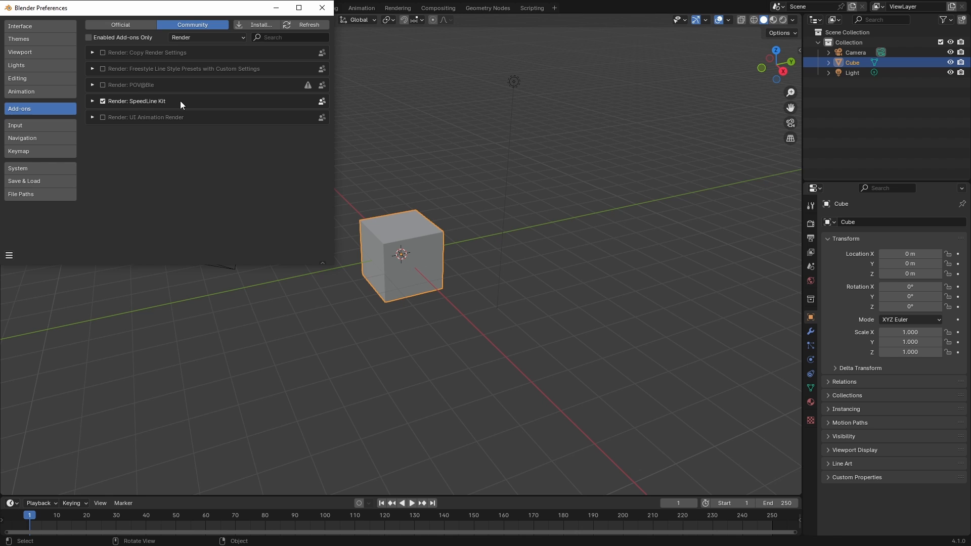
{"action": "left_click", "coordinate": [93, 101]}
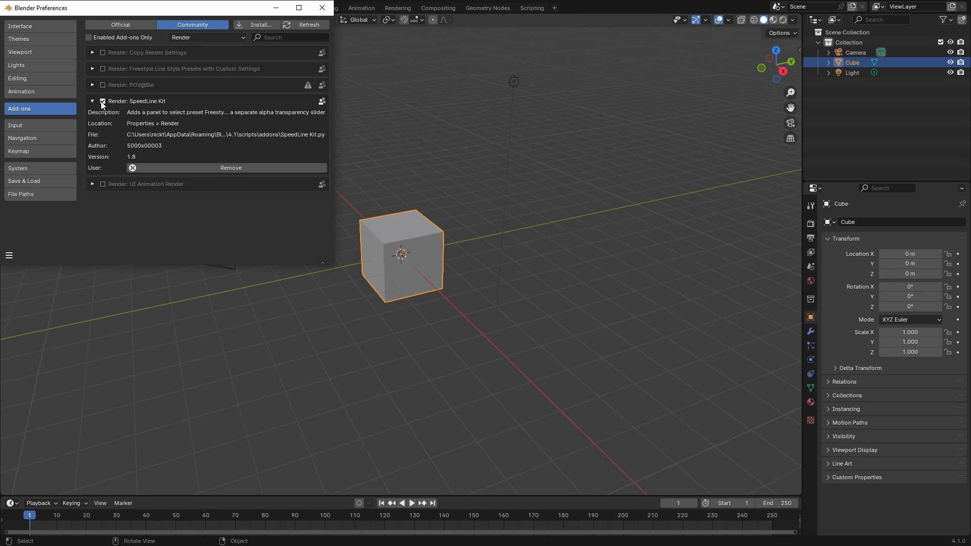
{"action": "left_click", "coordinate": [321, 8]}
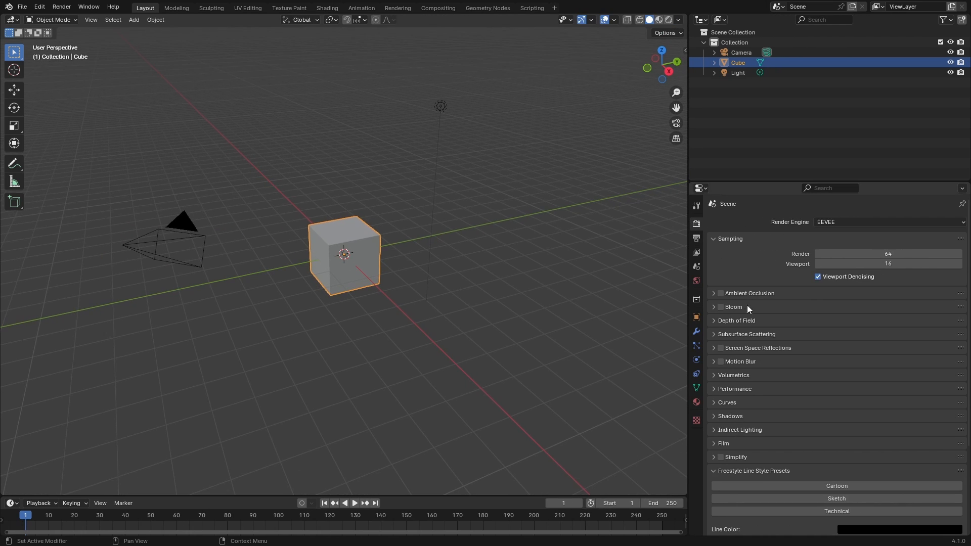
- Apply a Freestyle Line Style Preset and enable Freestyle for thick hand-drawn black outlines
{"action": "scroll", "scroll_direction": "down", "scroll_amount": 3}
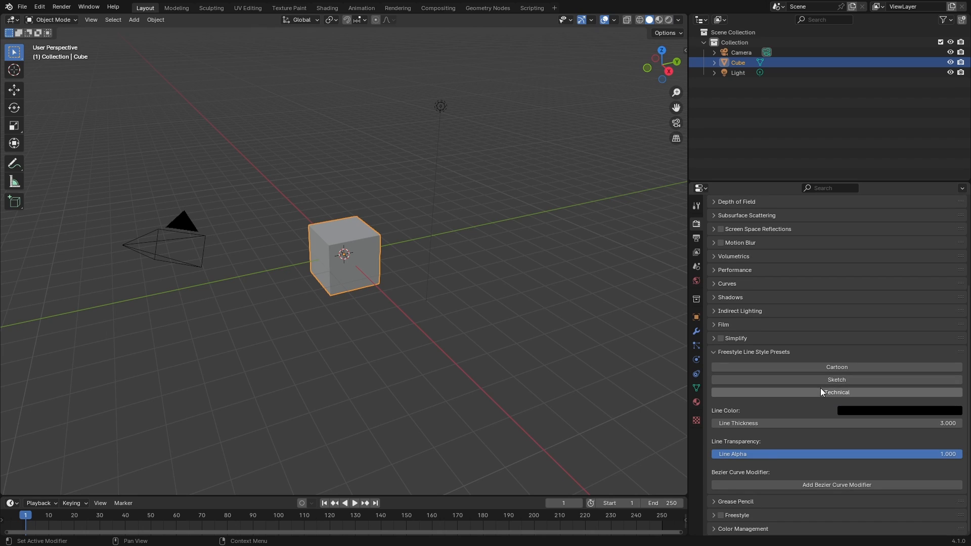
{"action": "left_click", "coordinate": [836, 367]}
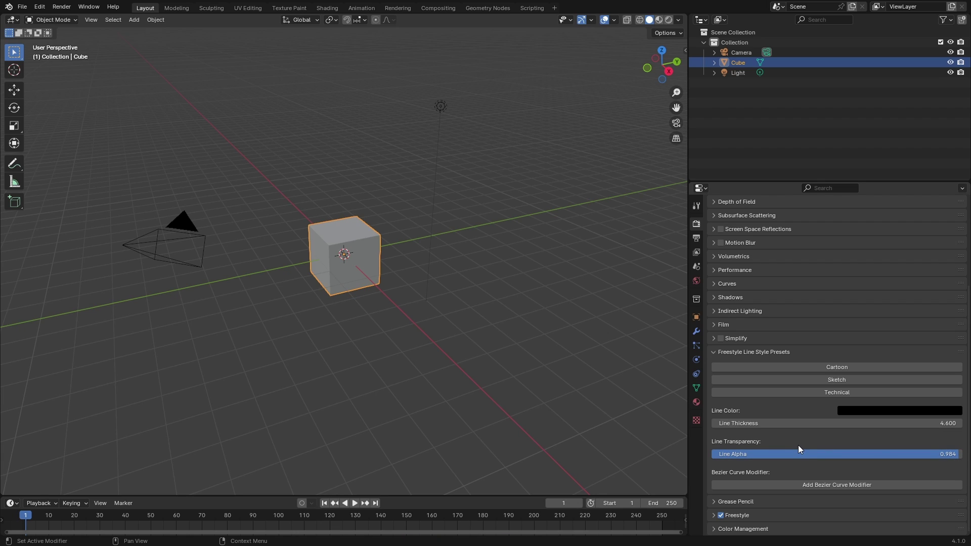
{"action": "left_click", "coordinate": [837, 485]}
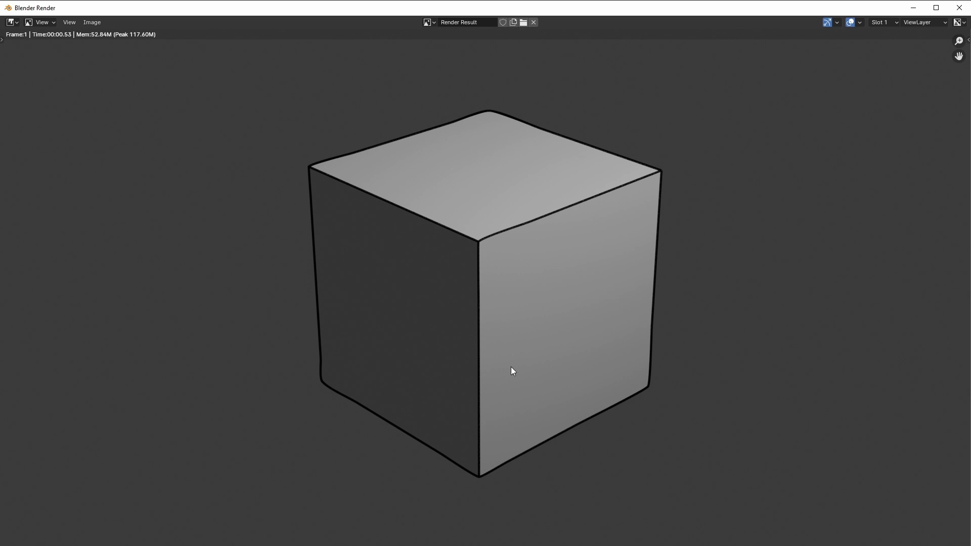
{"action": "scroll", "scroll_direction": "up", "scroll_amount": 3}
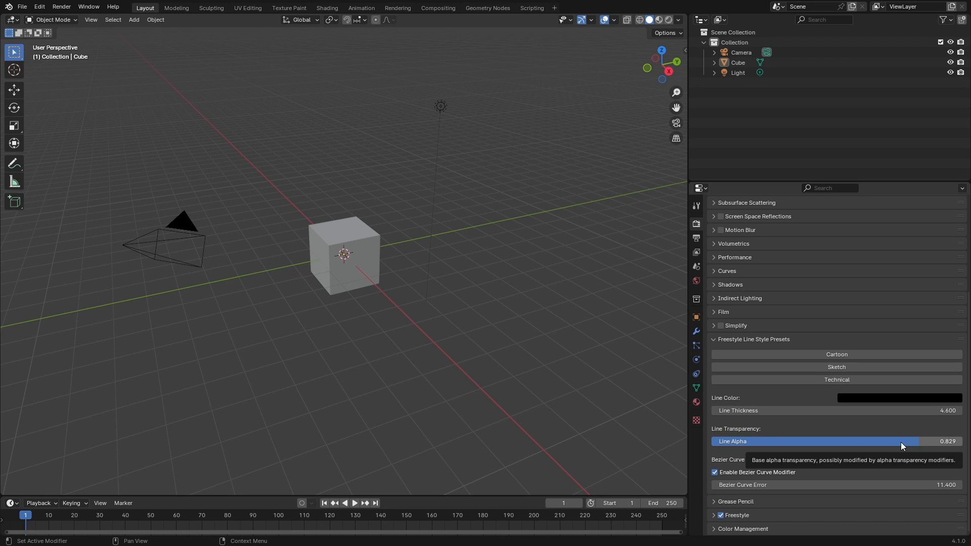
- Render the monkey head (F12) as thin sketchy dark outlines on white
{"action": "key", "text": "F12"}
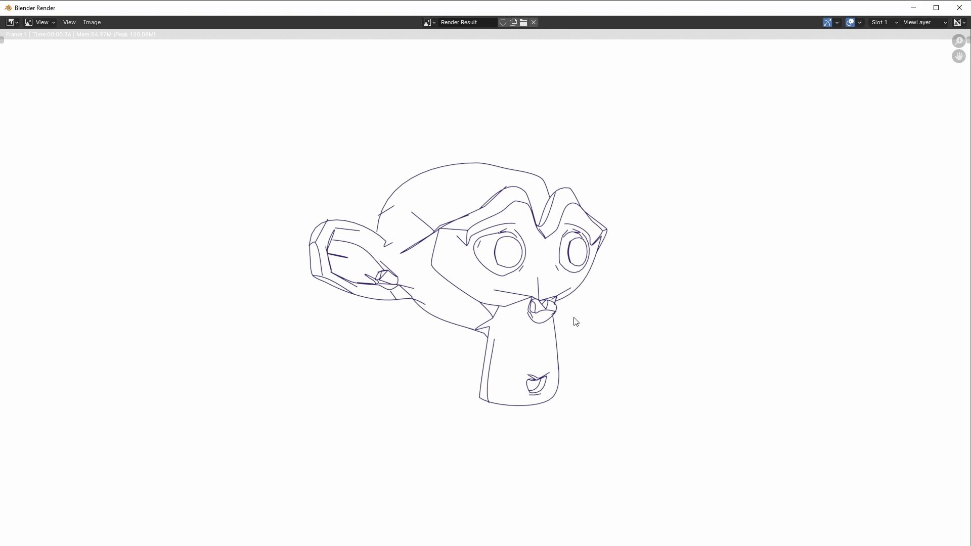
{"action": "mouse_move", "coordinate": [302, 147]}
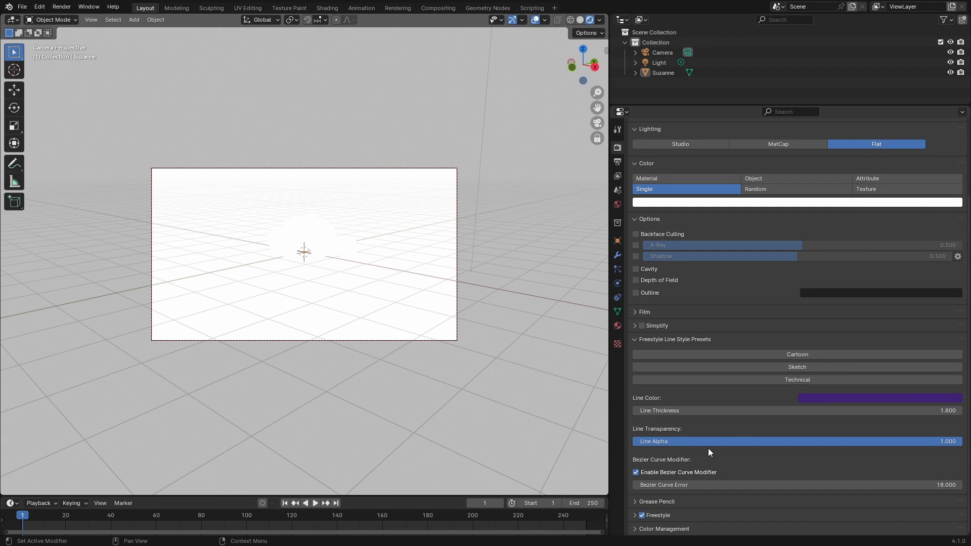
{"action": "mouse_move", "coordinate": [626, 299]}
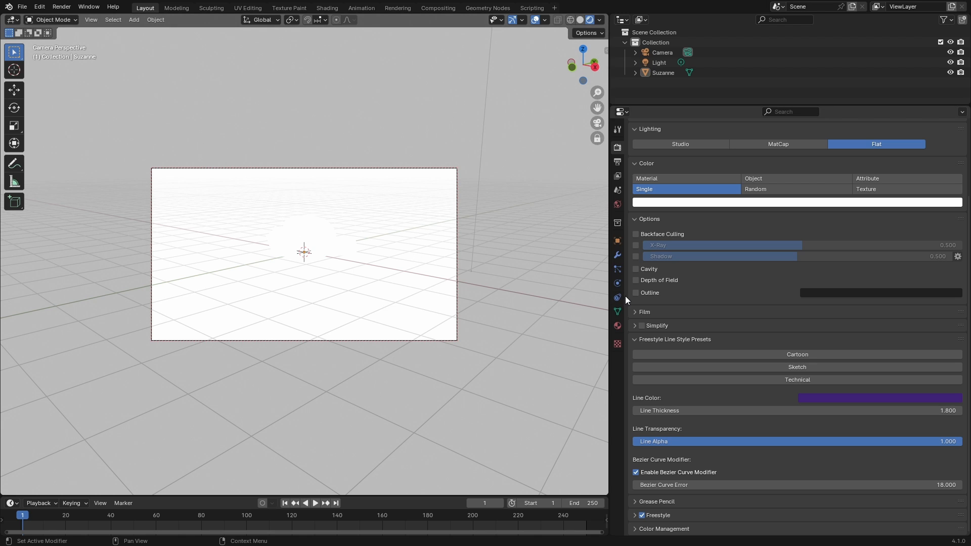